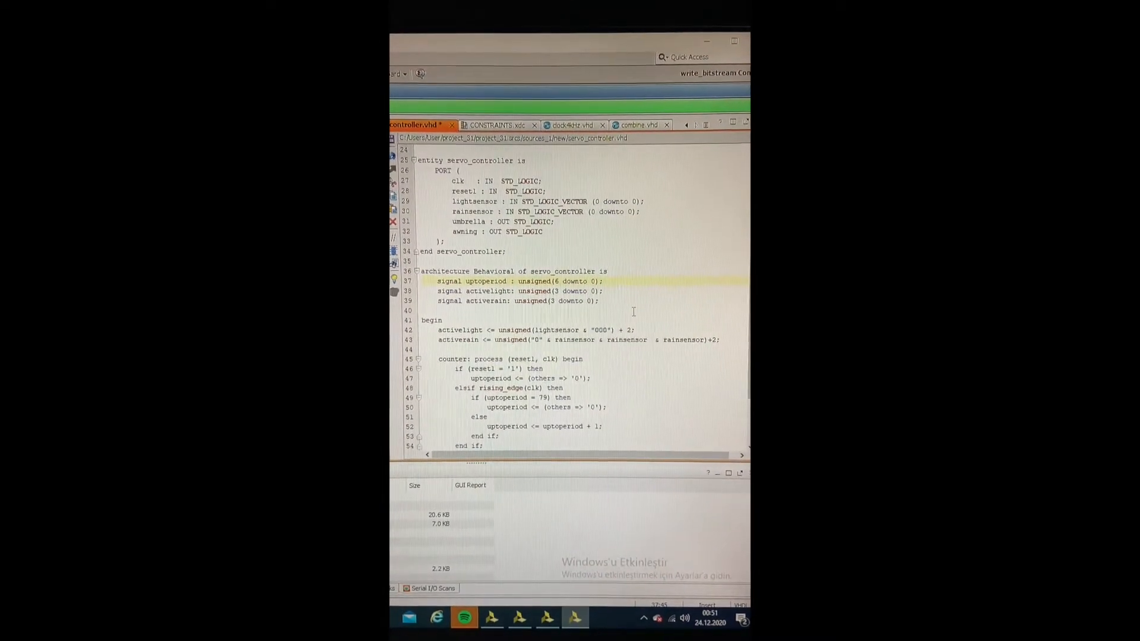
Step: Inspect the RTL schematic around the servo_controller and dc_controller_map blocks, checking the fan_i RTL_MUX
scroll("down", 3)
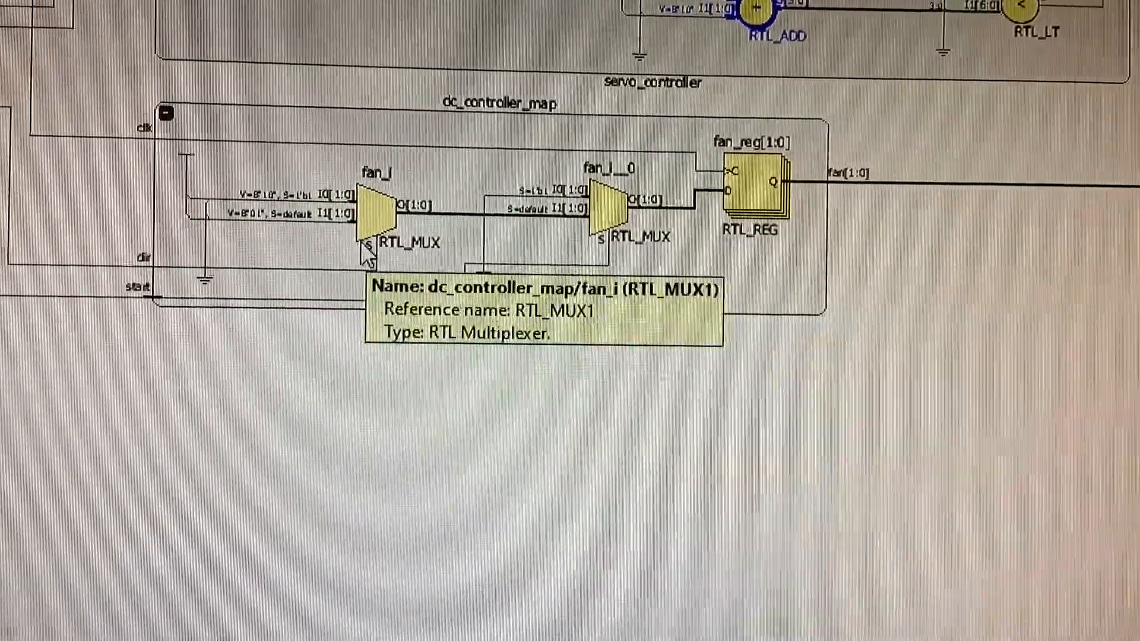
left_click(382, 211)
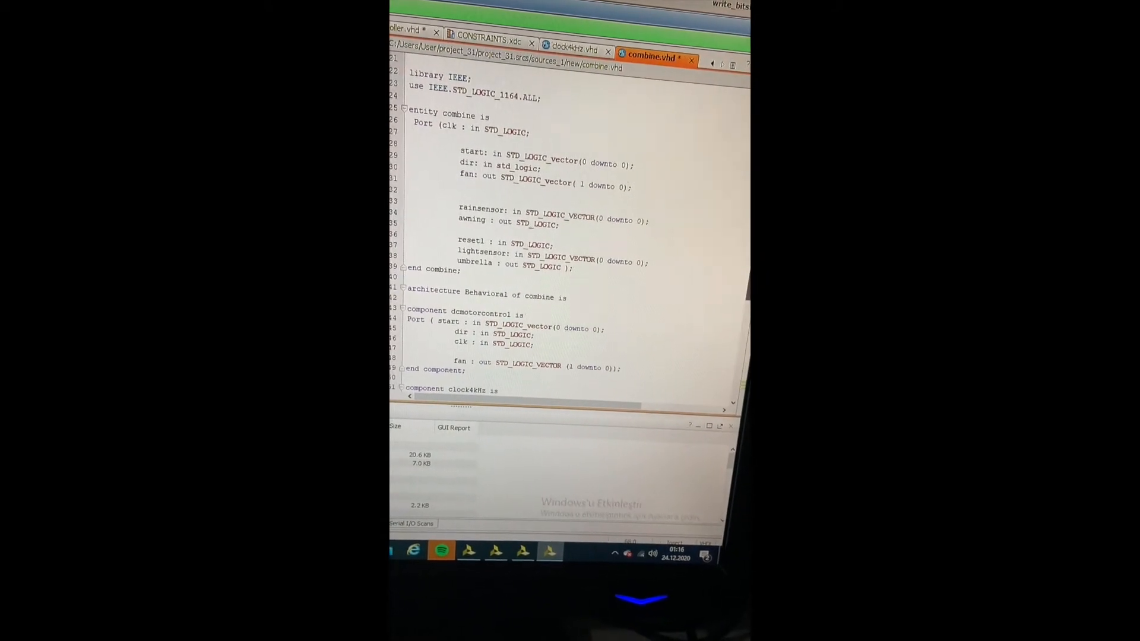
Step: Reveal the clock4kHz and servo_controller components and the three port-map instantiations in combine.vhd
scroll("down", 3)
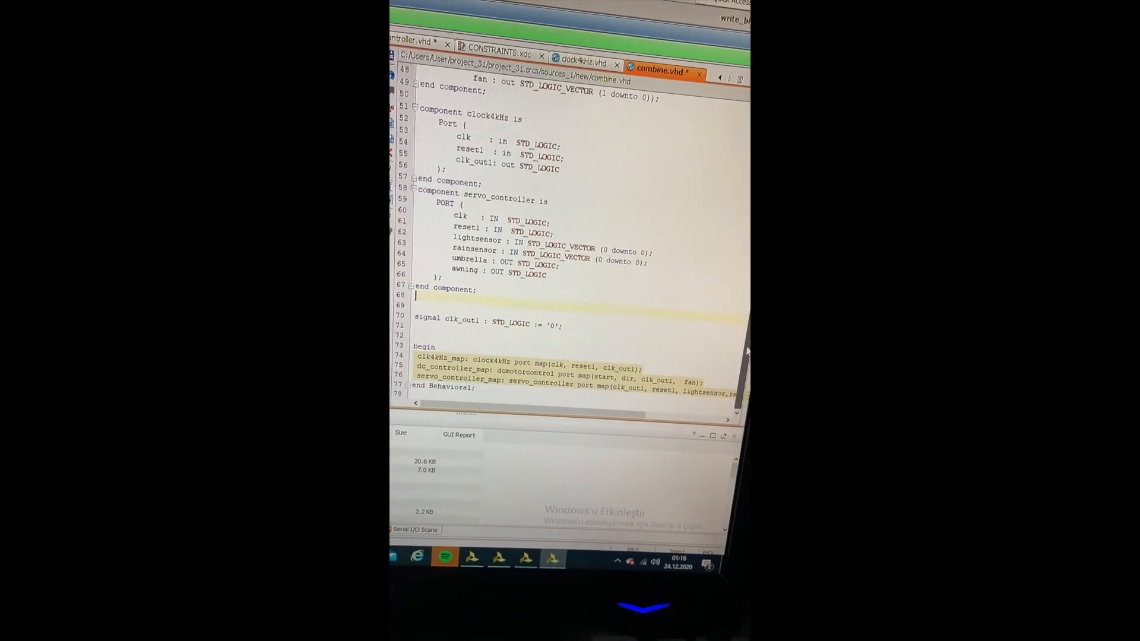